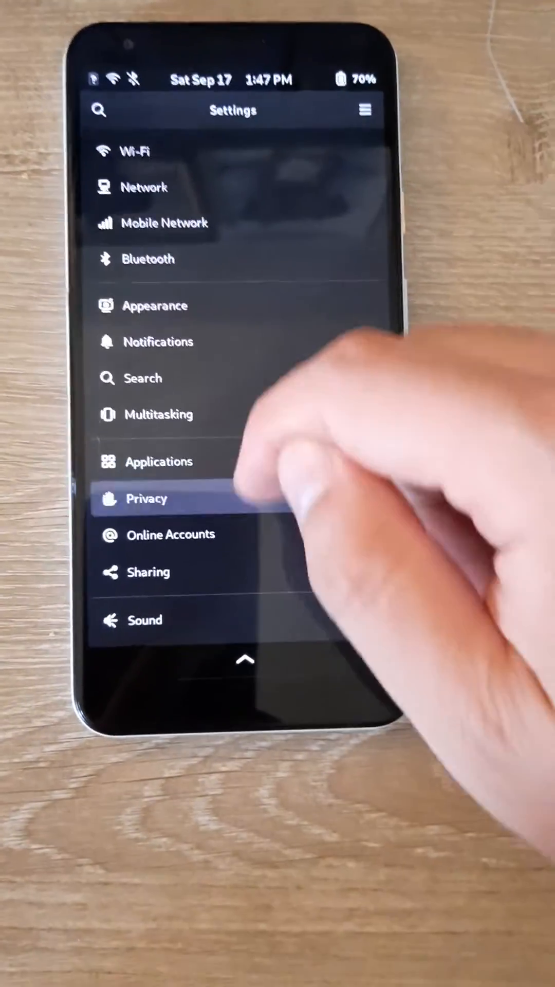
- Show the About page listing 3.5 GiB memory, Adreno 615 graphics, 62.5 GB disk, Droidian bookworm 64-bit
scroll("down", 3)
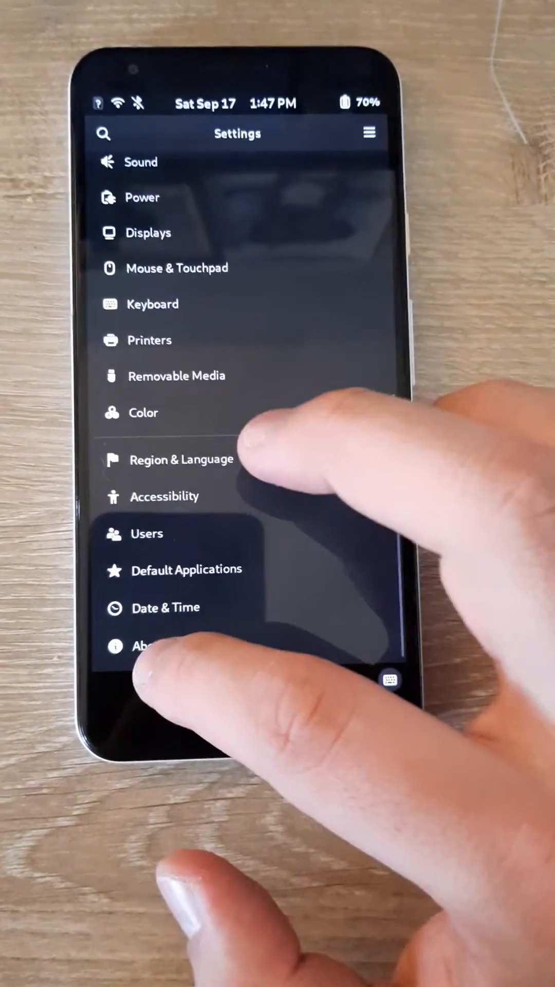
left_click(145, 646)
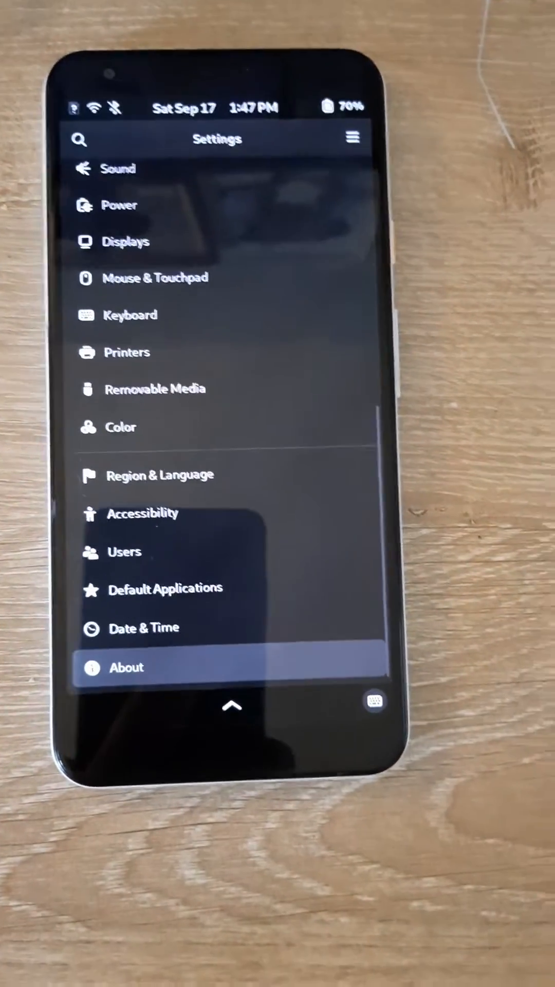
left_click(127, 668)
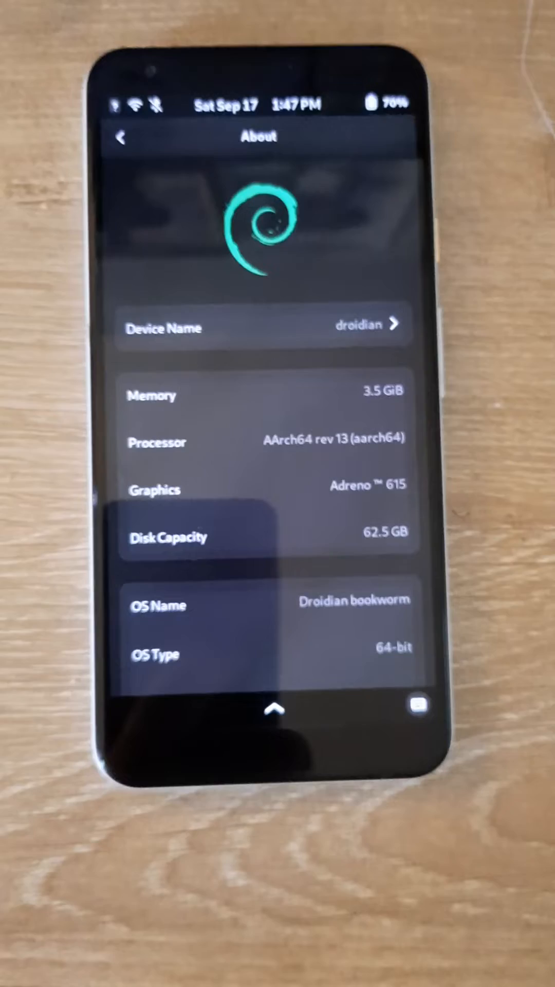